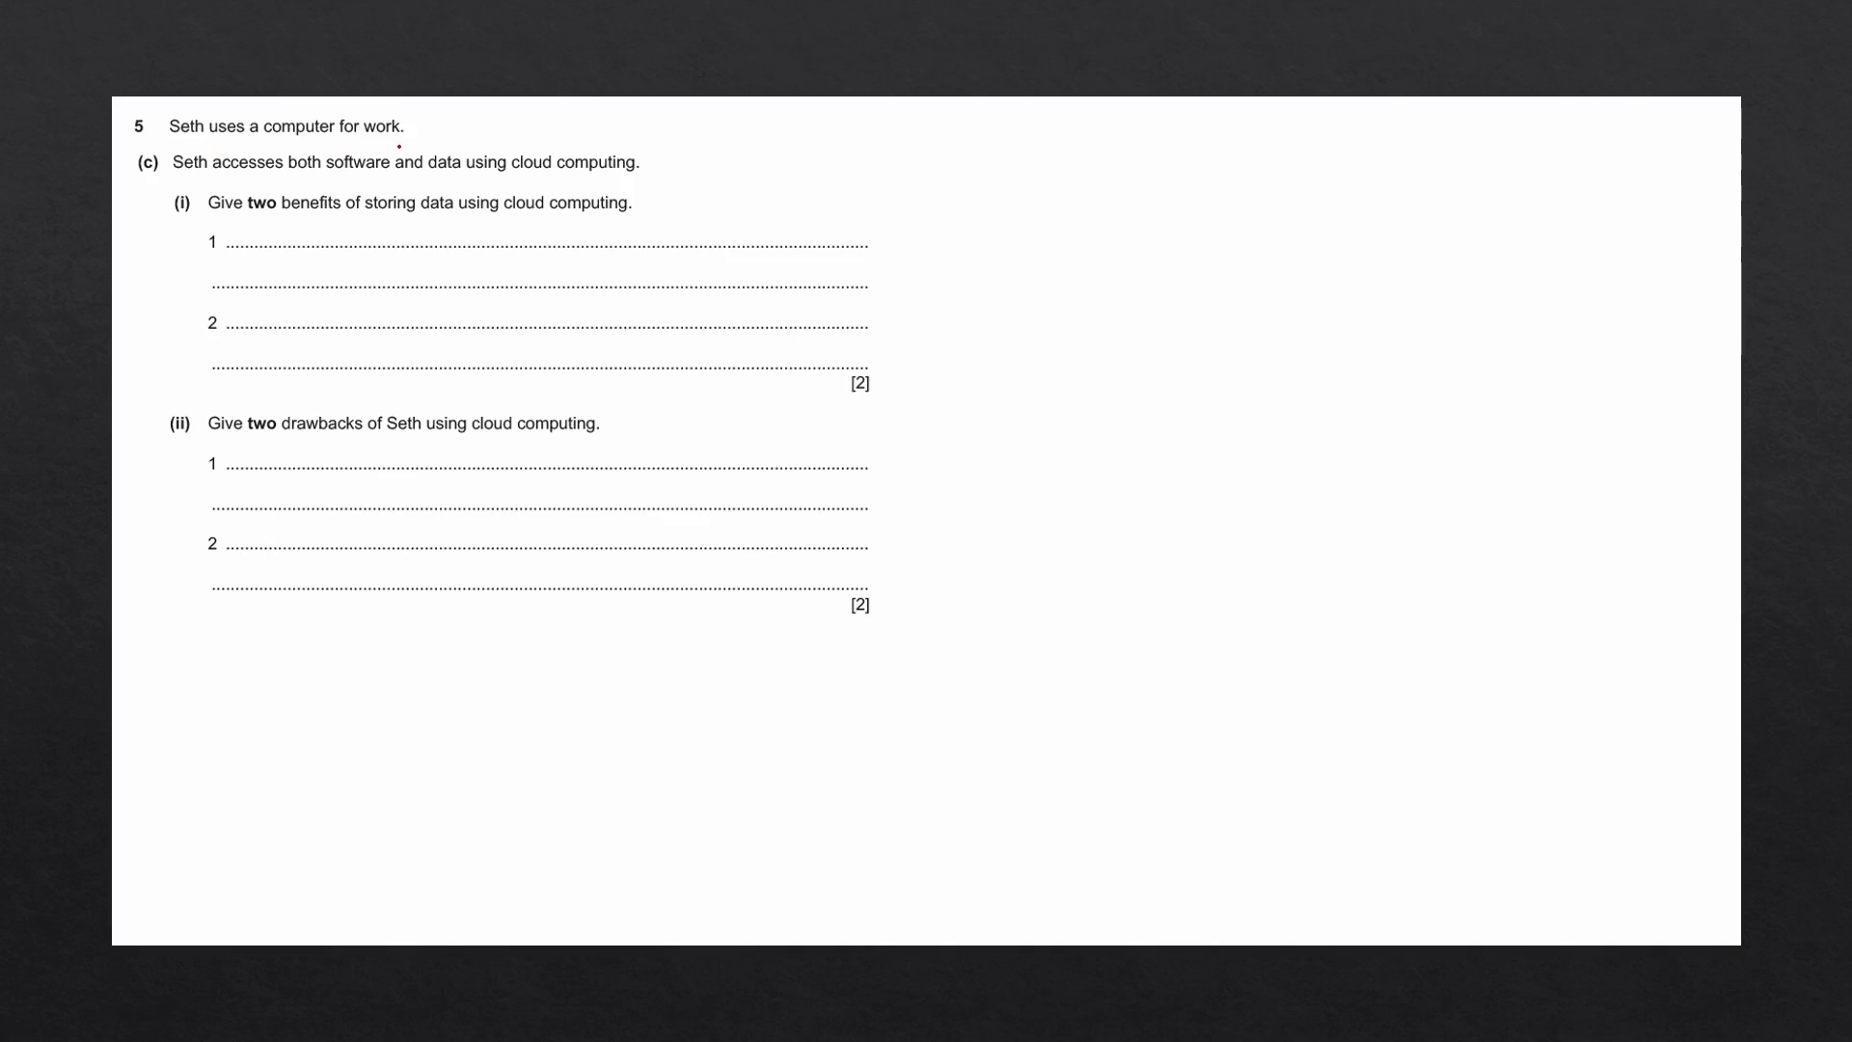
mouse_move(343, 186)
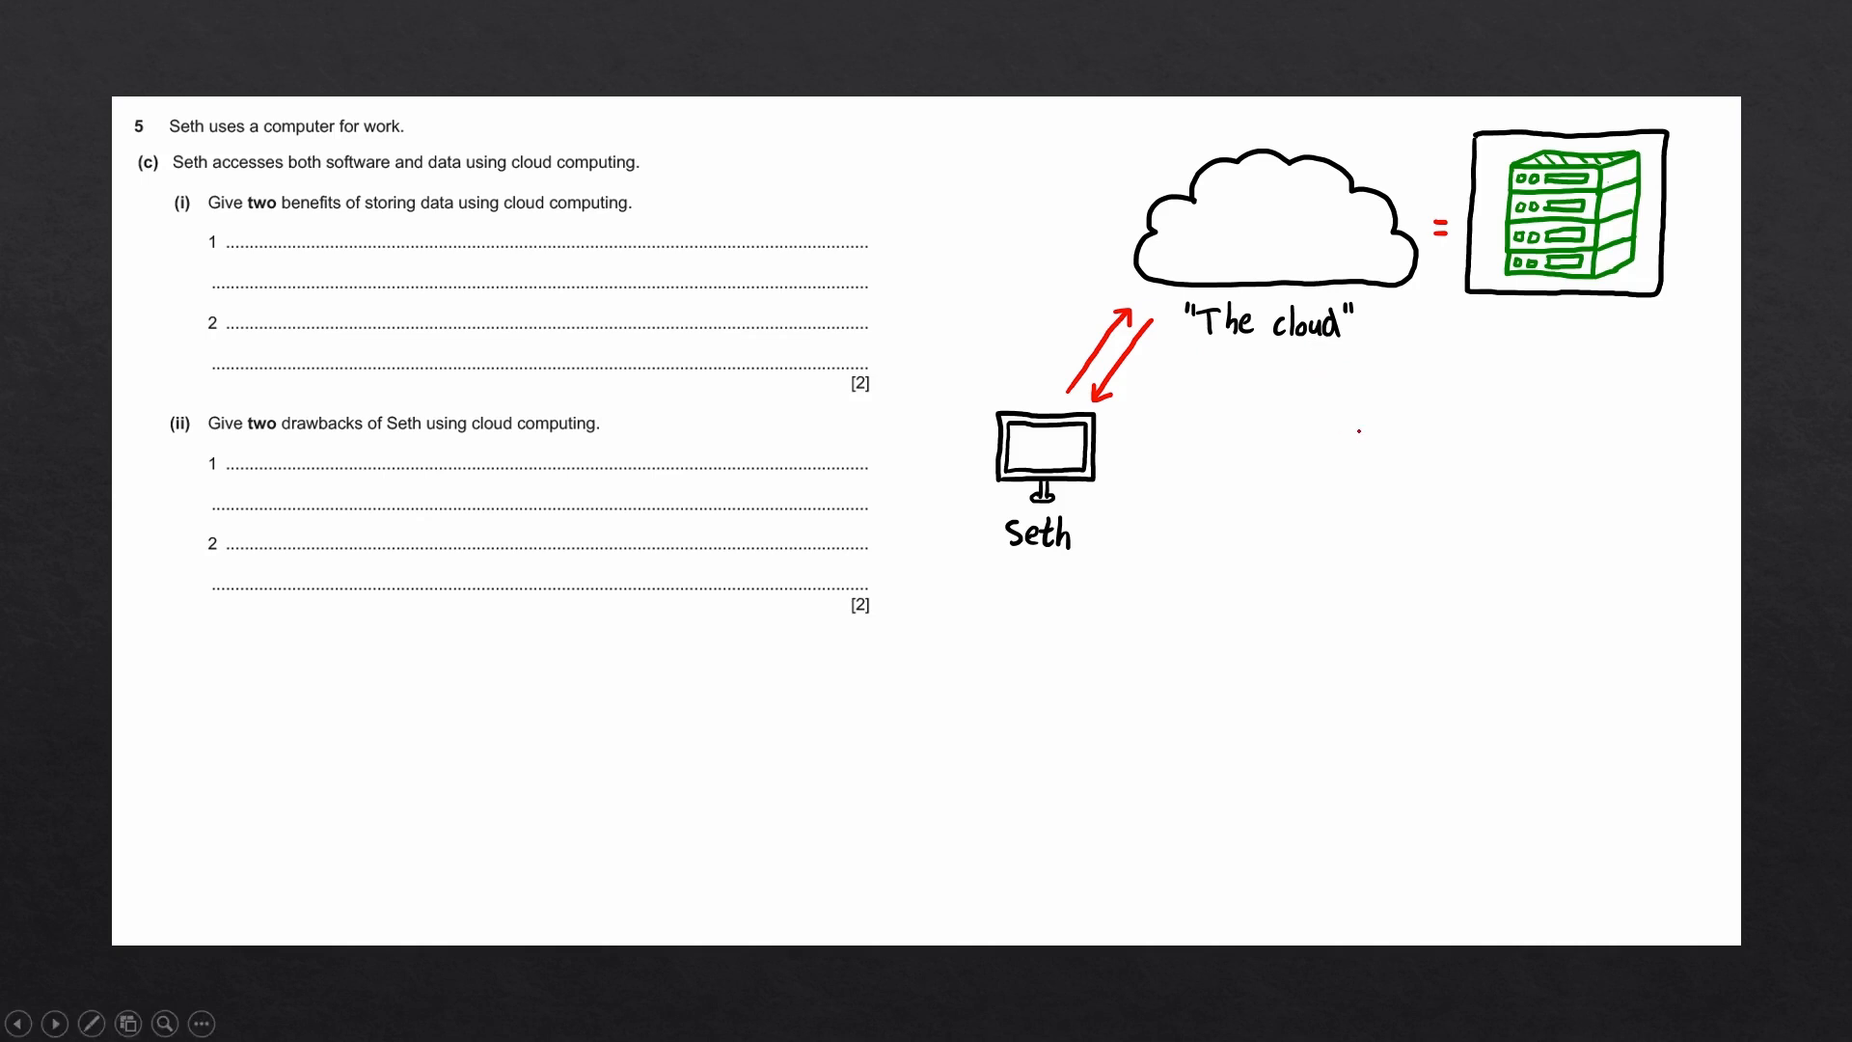
type("Cloud storage can be free")
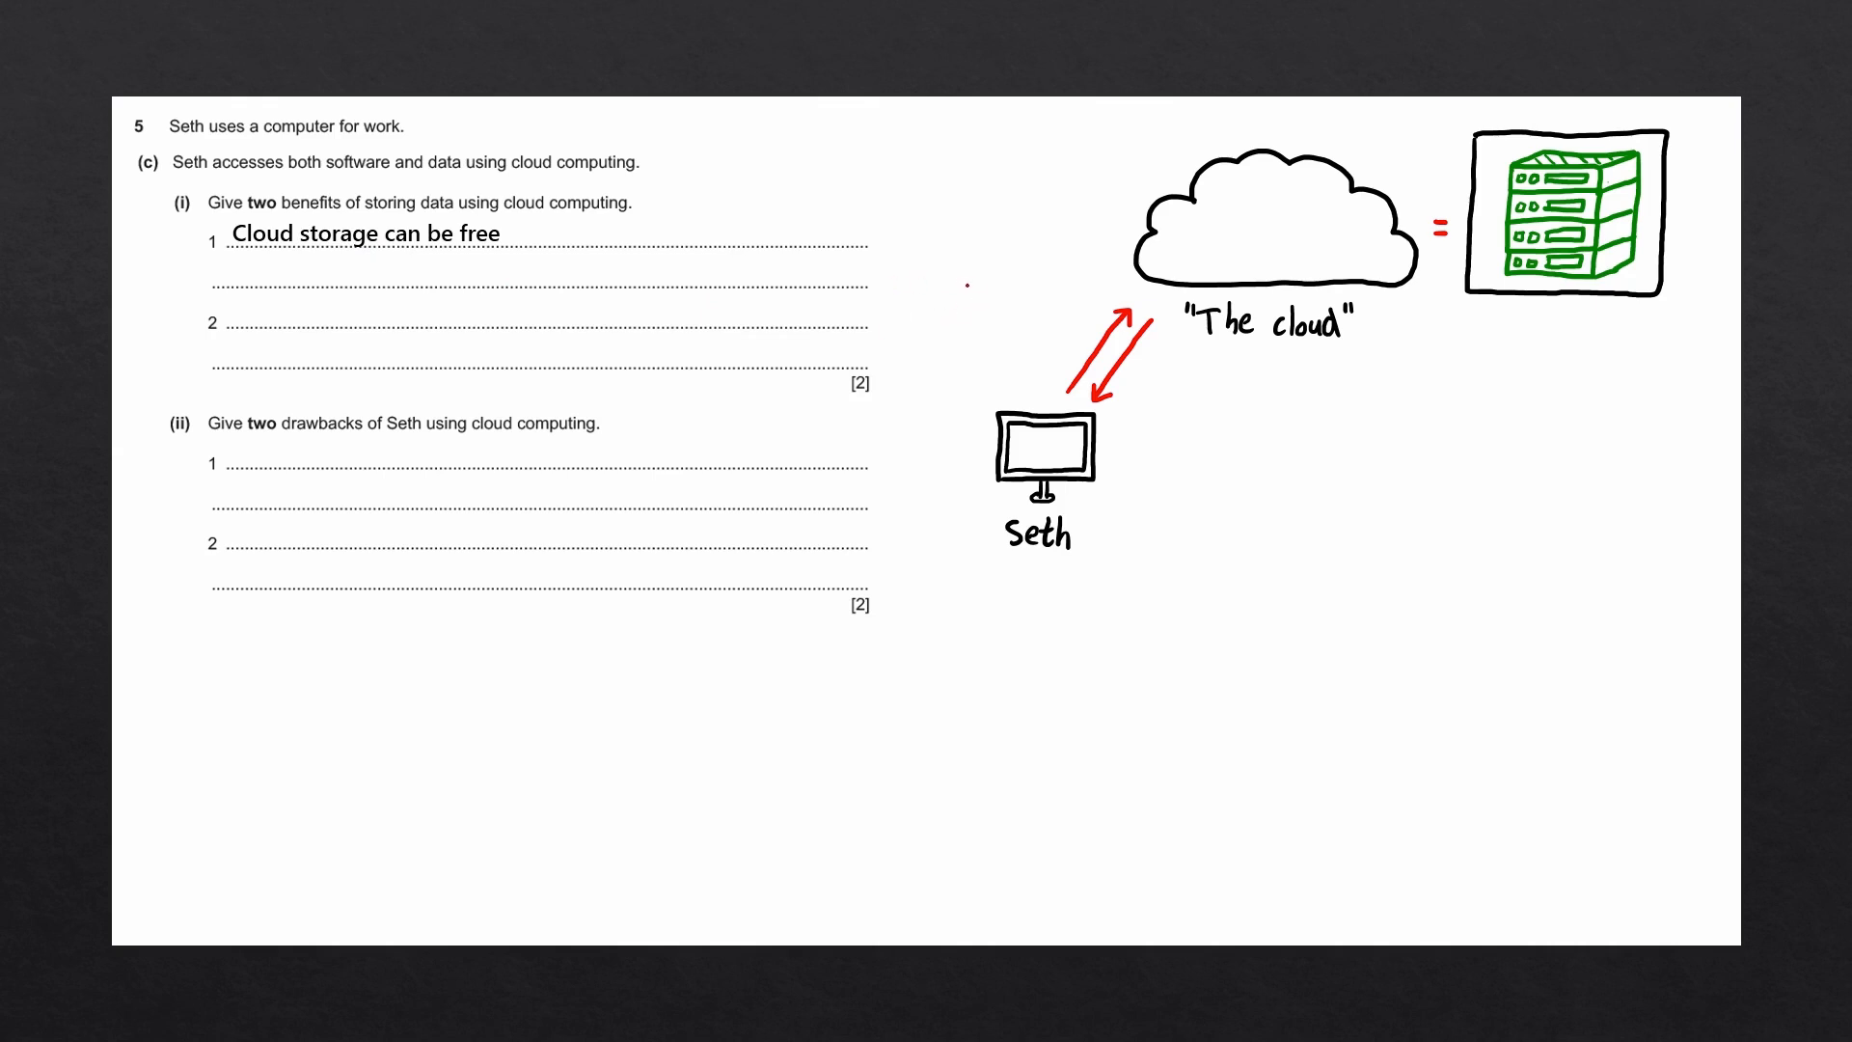
type("Data can be accessed from any computer with internet access")
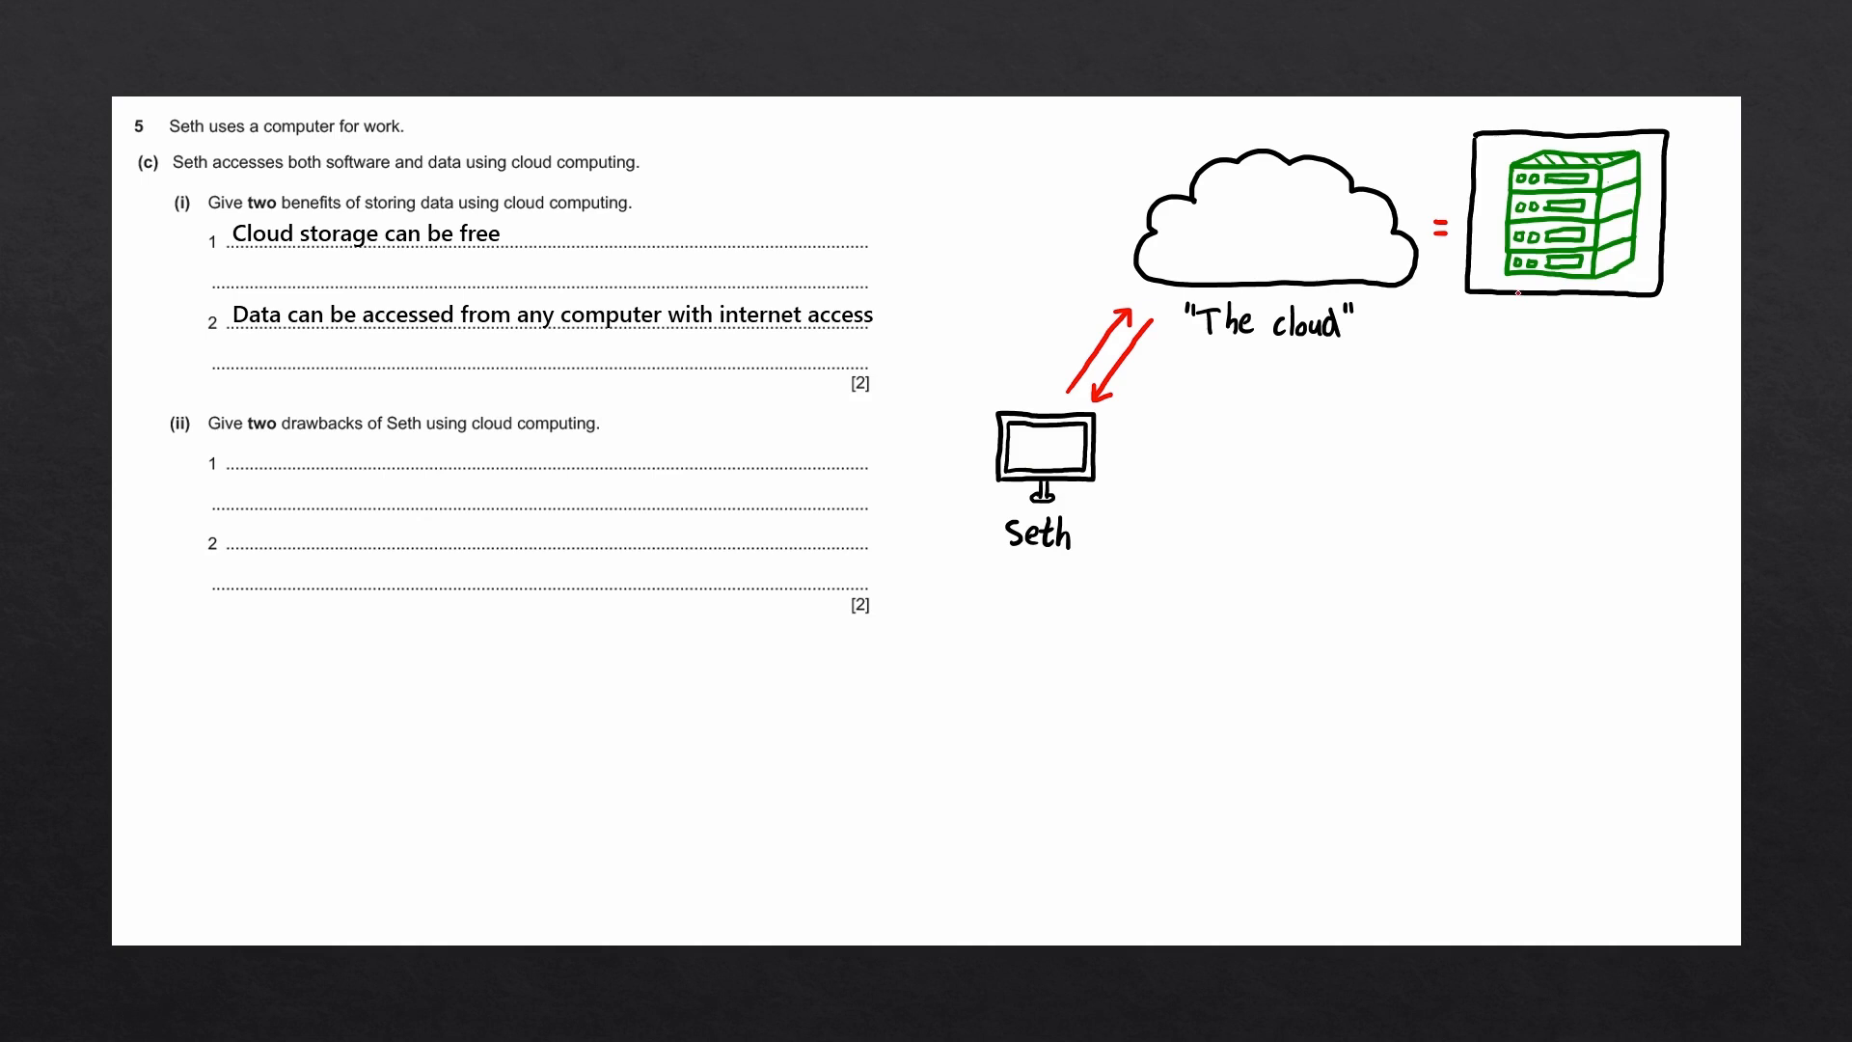